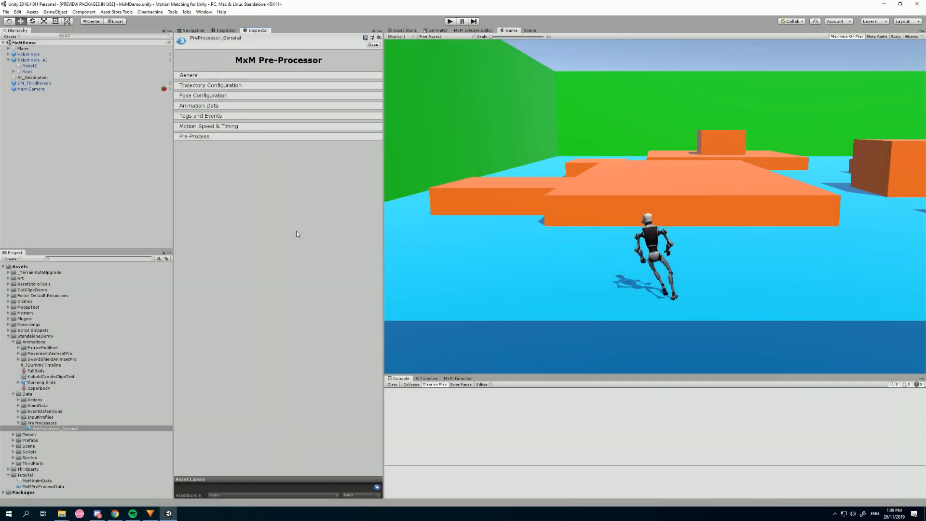
pyautogui.moveTo(290, 223)
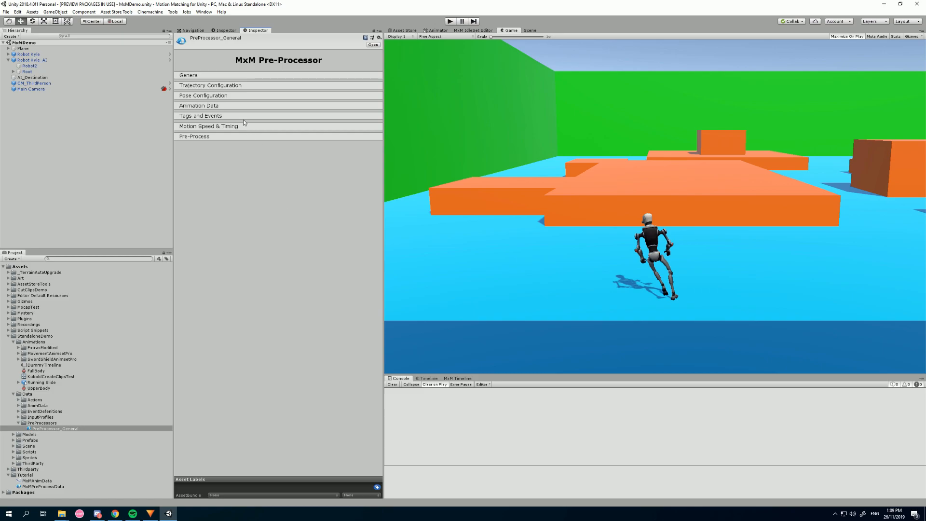
pyautogui.moveTo(233, 126)
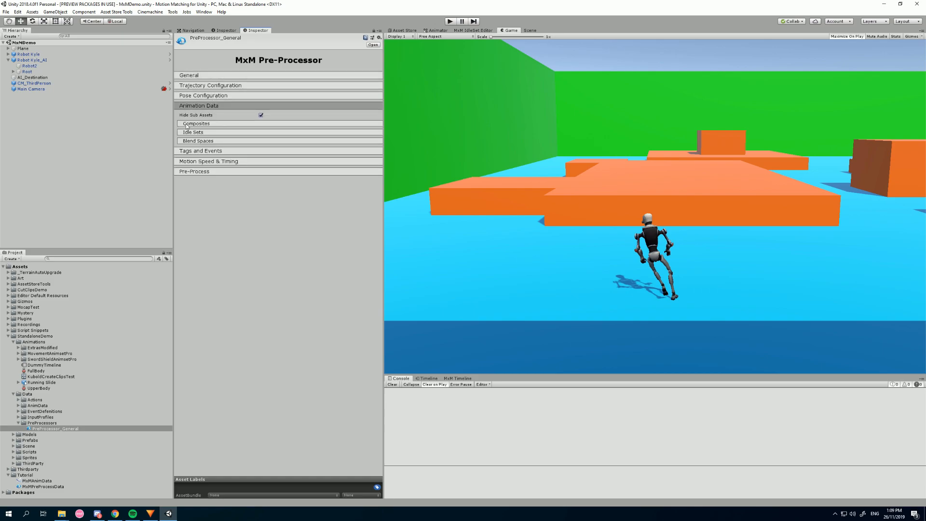
# - Expand the Composites foldout and scroll through every category down to Sword Strafe, Jump and the Add New Category button
pyautogui.click(197, 123)
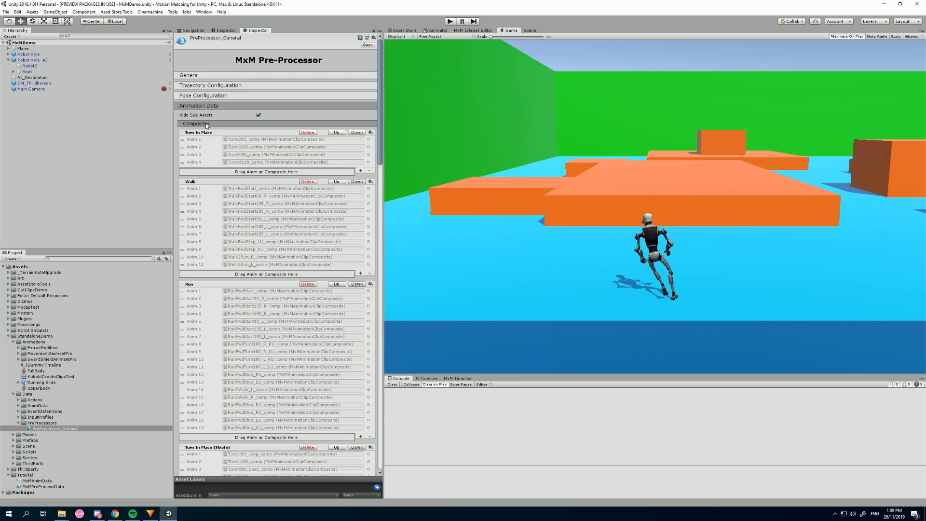
pyautogui.scroll(-3)
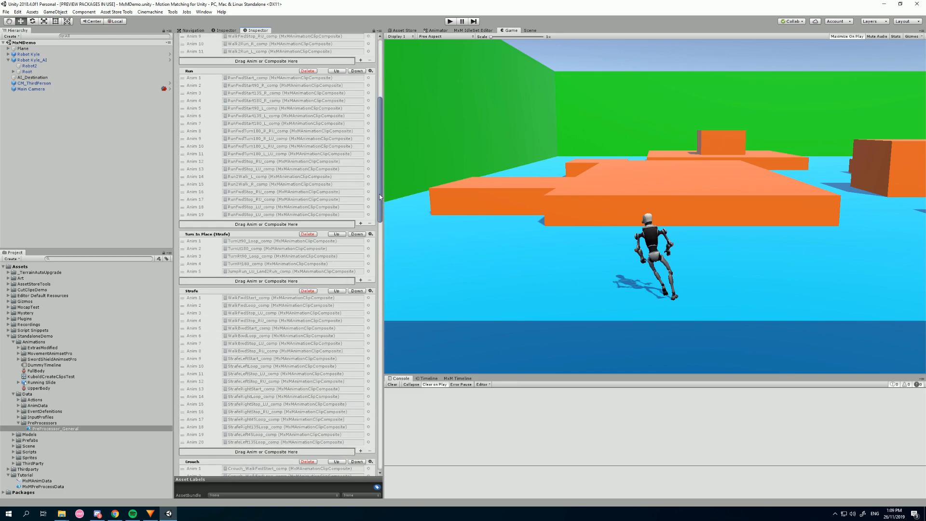
pyautogui.scroll(-3)
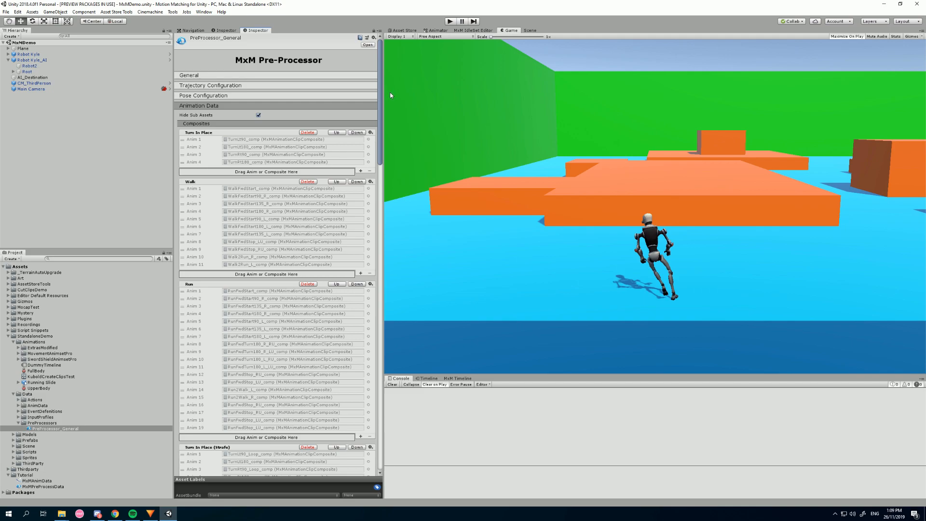
pyautogui.scroll(-3)
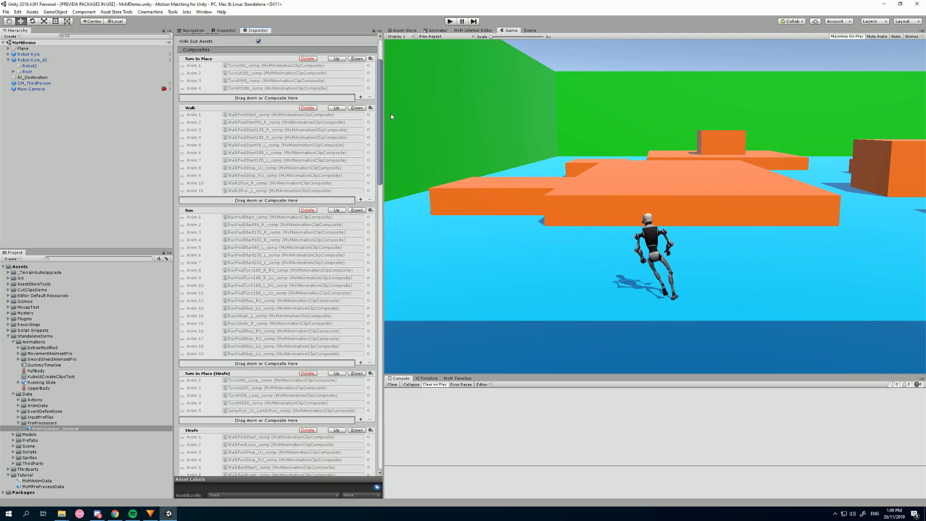
pyautogui.scroll(-3)
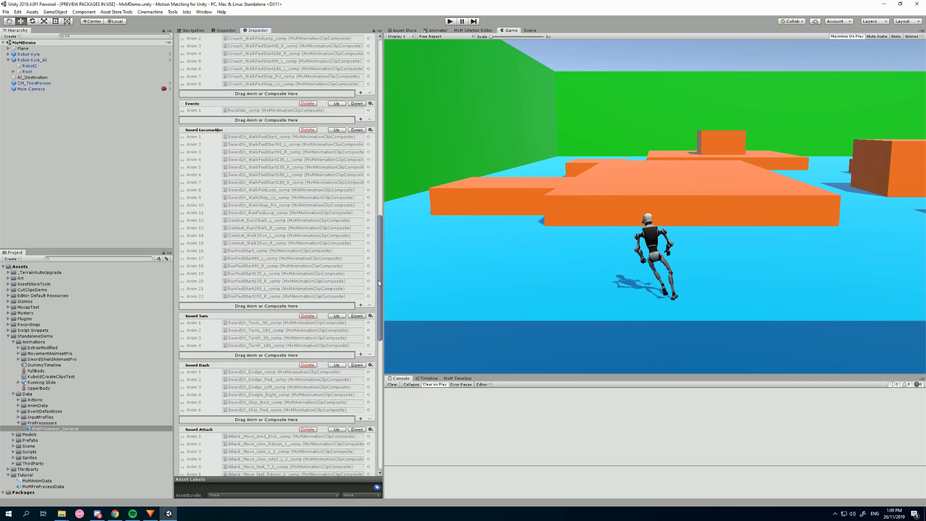
pyautogui.scroll(-3)
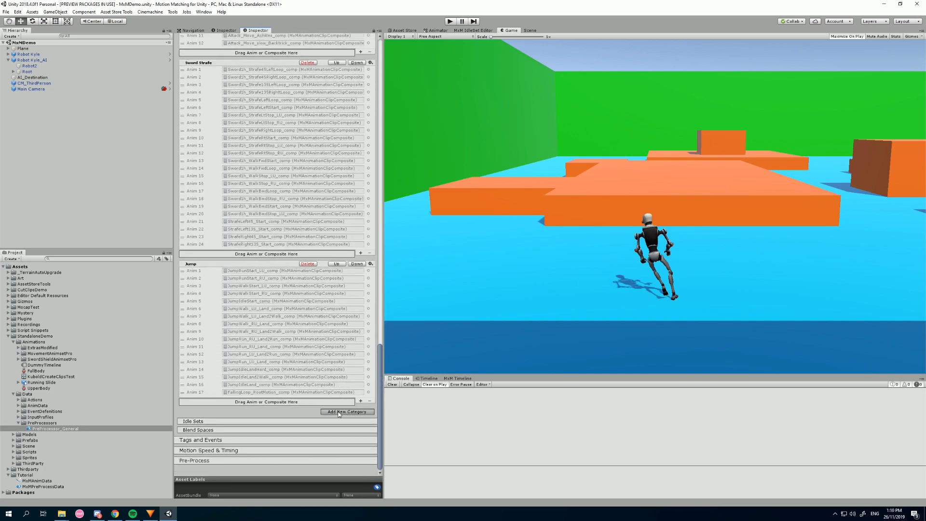
# - Add an empty composite category, rename it MyCategory and bring up its default settings window
pyautogui.click(347, 410)
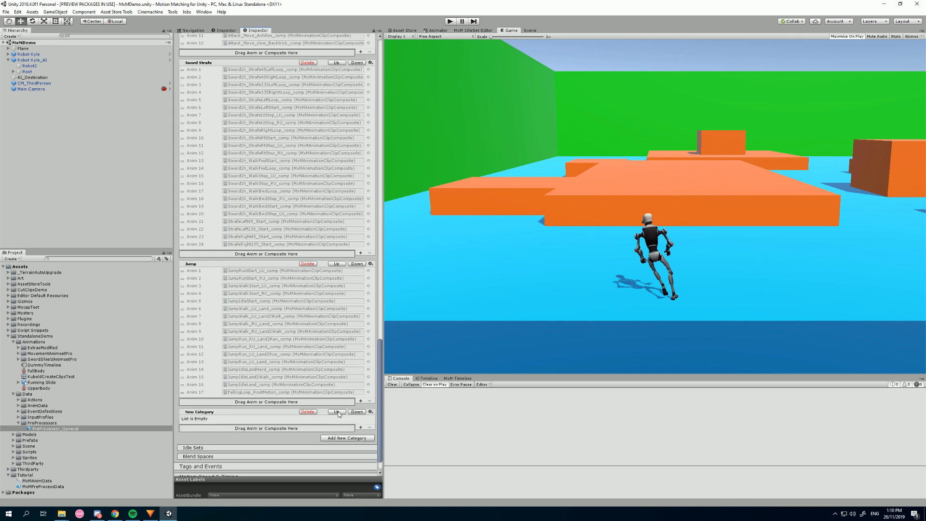
pyautogui.doubleClick(198, 411)
pyautogui.write('My')
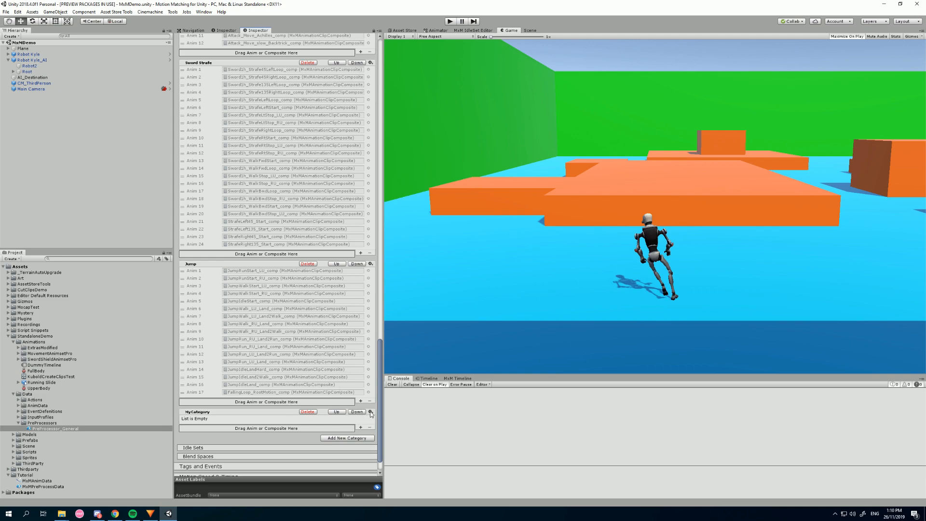
pyautogui.click(370, 411)
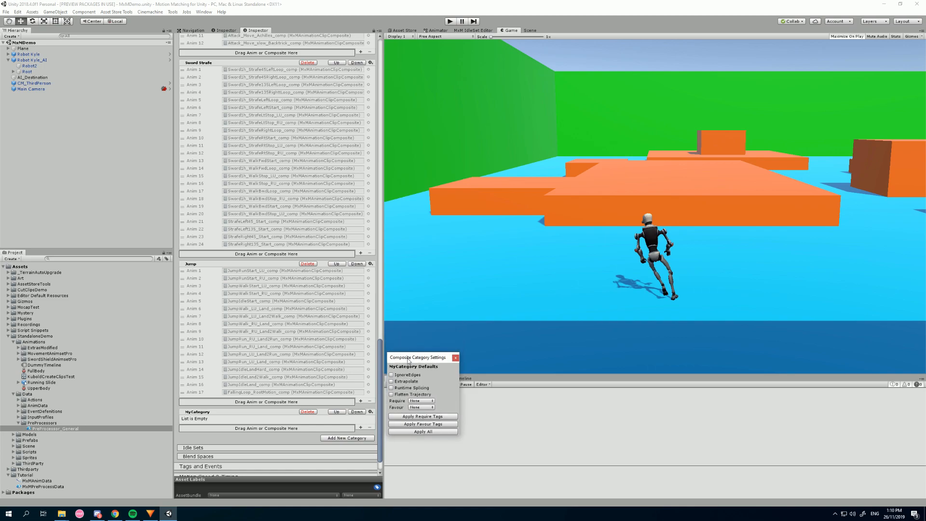
# - Leave Ignore Edges off, enable Extrapolate and require the Combat tag in MyCategory's defaults, then close the window
pyautogui.click(390, 388)
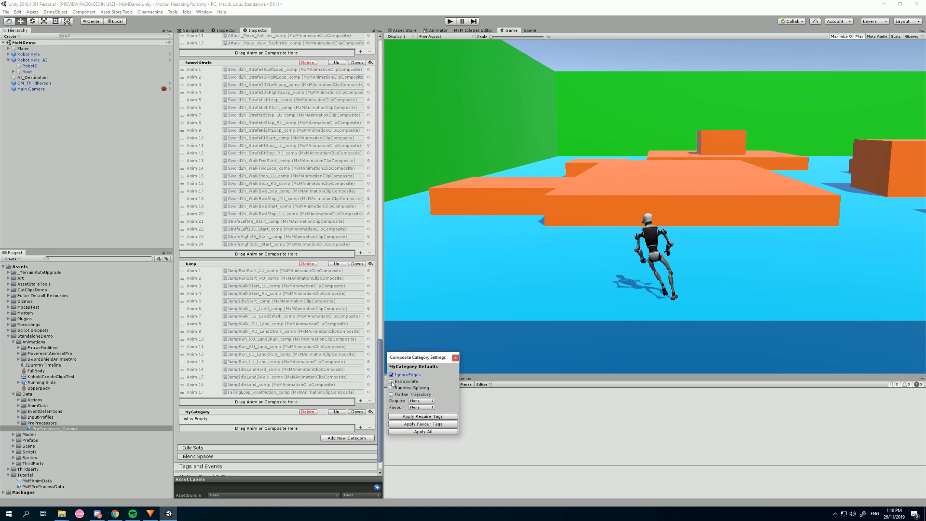
pyautogui.click(391, 374)
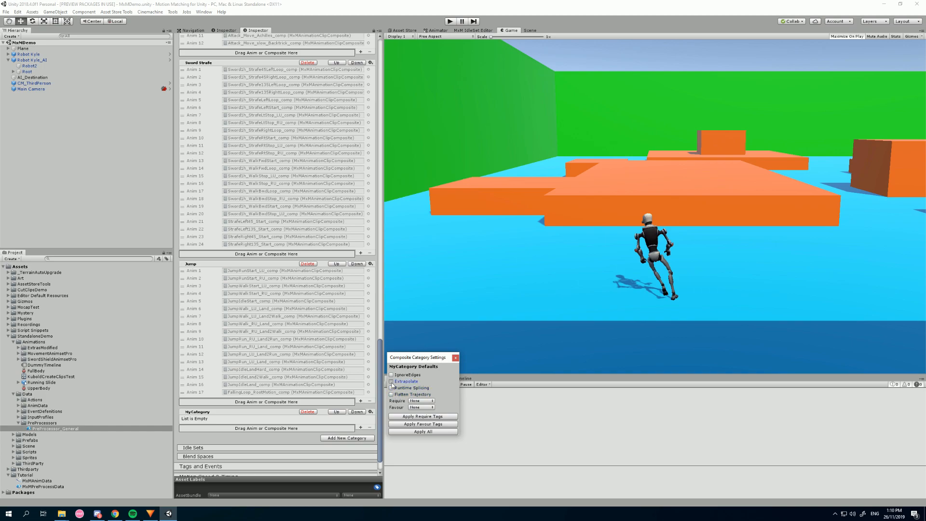
pyautogui.click(391, 381)
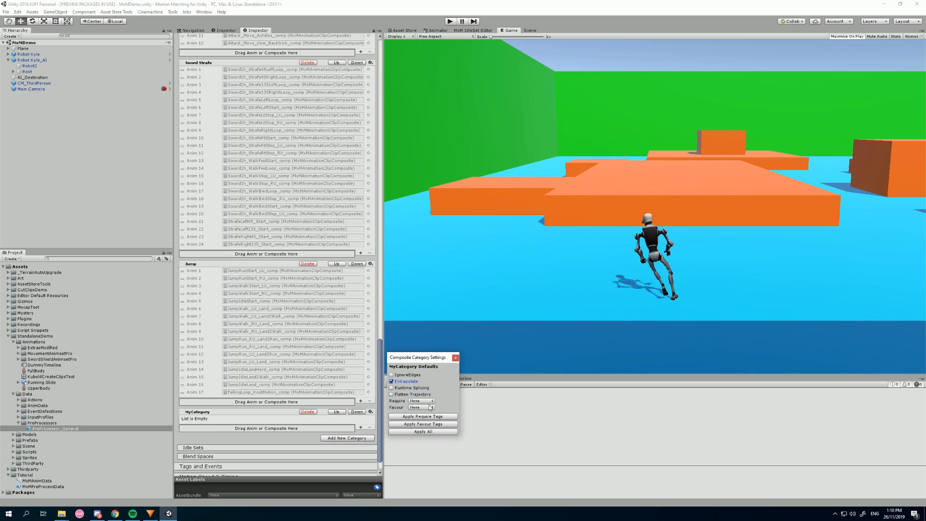
pyautogui.click(420, 400)
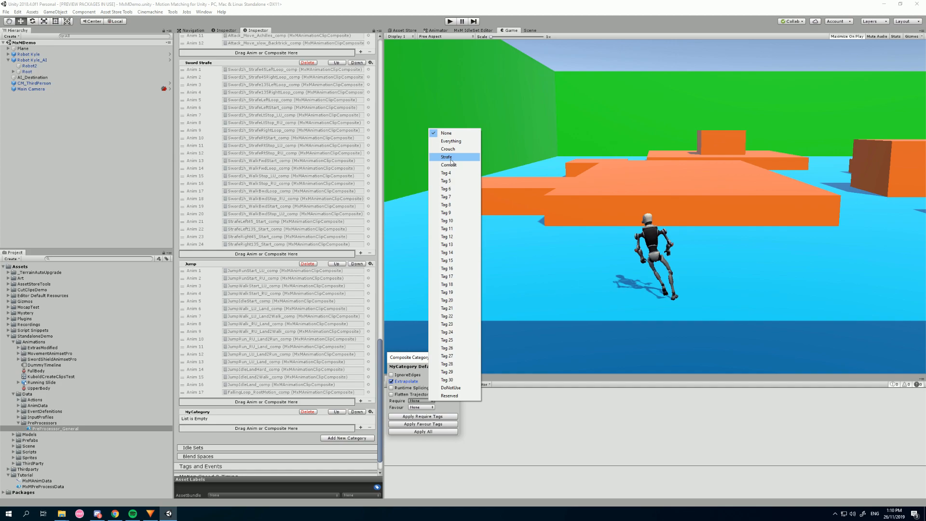
pyautogui.click(449, 164)
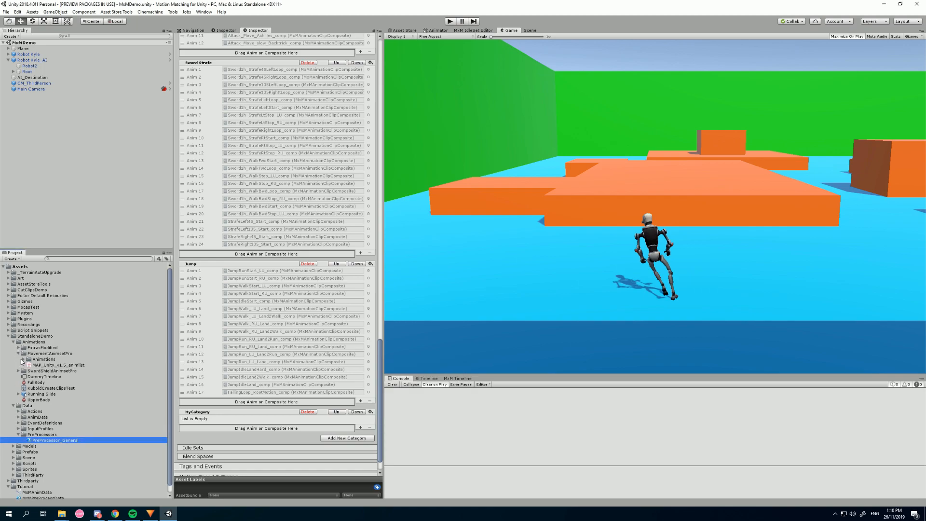
pyautogui.click(24, 359)
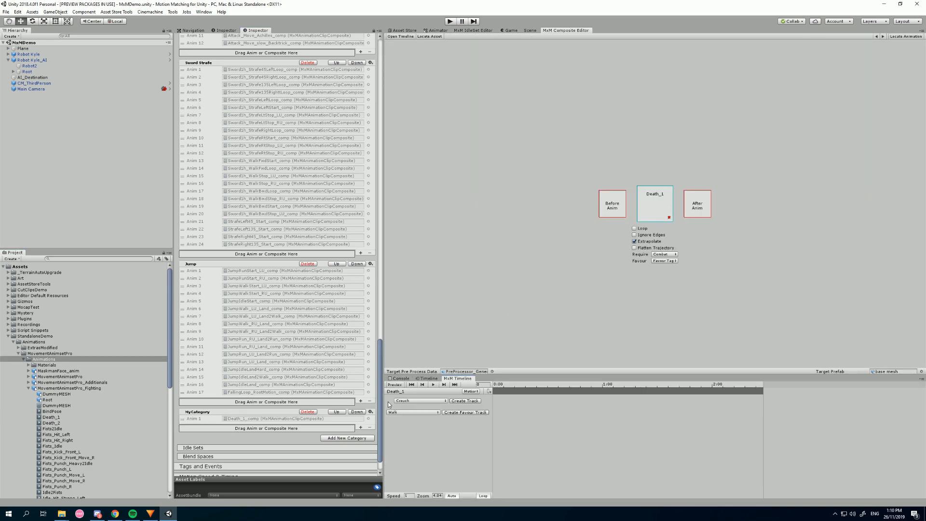
# - With Death_1 now in MyCategory, reopen, close and reopen the category's default settings window
pyautogui.click(368, 411)
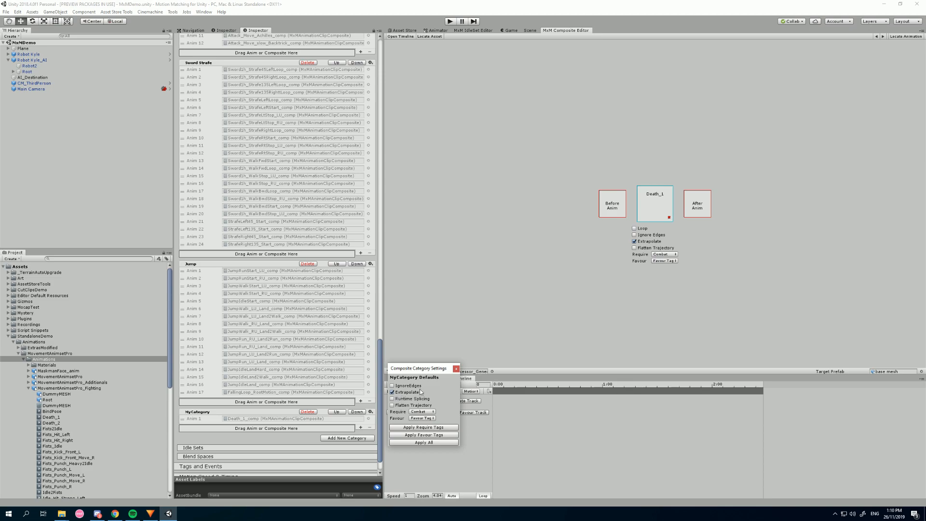
pyautogui.click(663, 260)
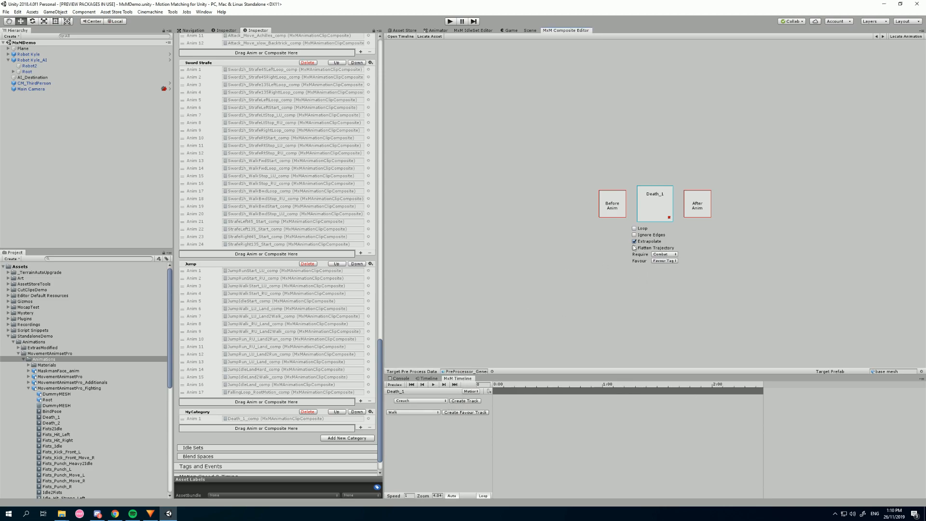
pyautogui.click(370, 411)
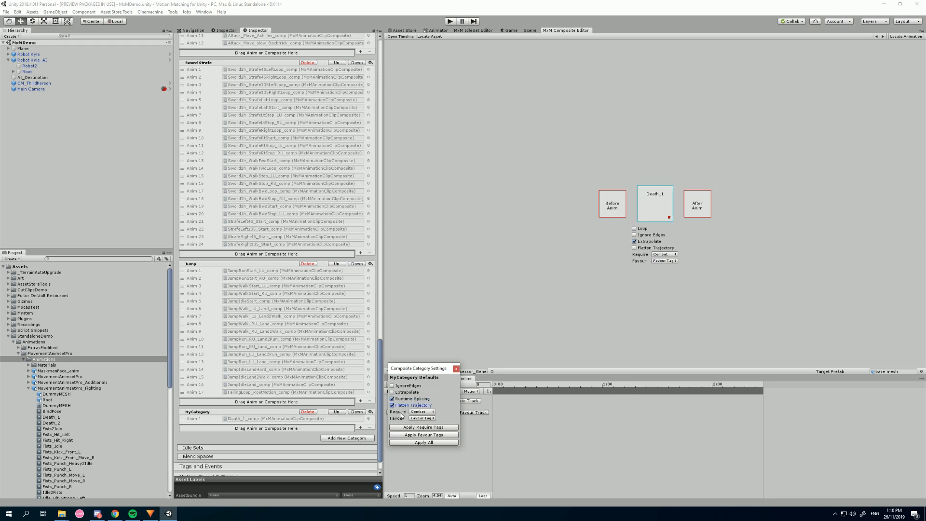
# - Enable Ignore Edges in MyCategory's defaults and Apply All to its Death_1 composite, confirming Yes
pyautogui.click(390, 386)
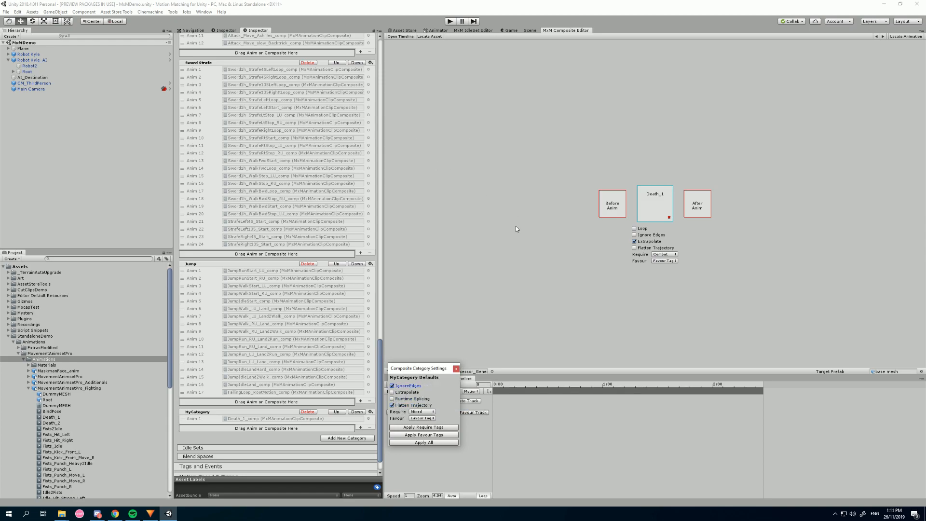
pyautogui.click(423, 442)
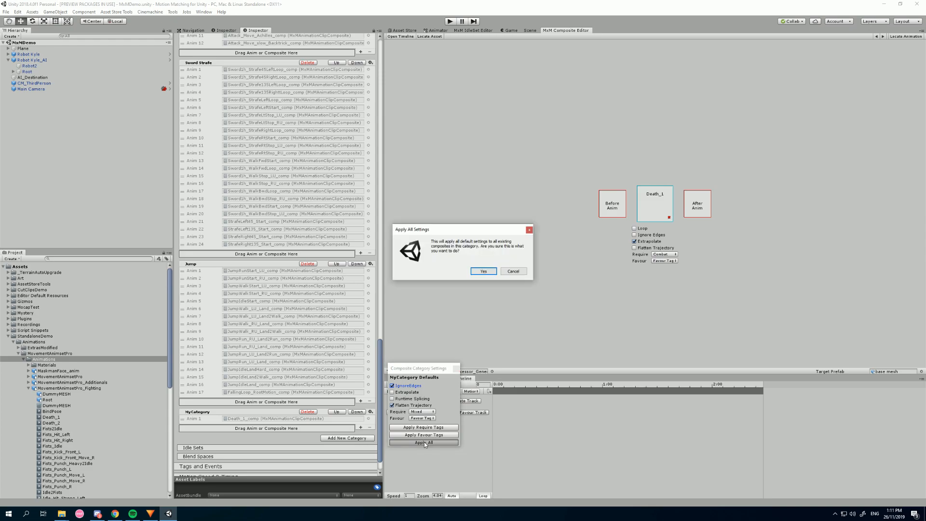
pyautogui.click(483, 271)
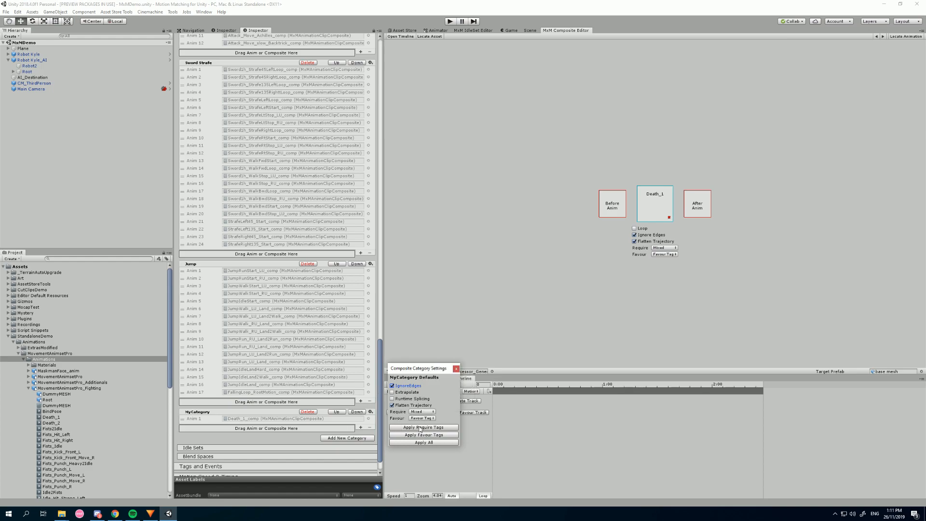
pyautogui.moveTo(450, 371)
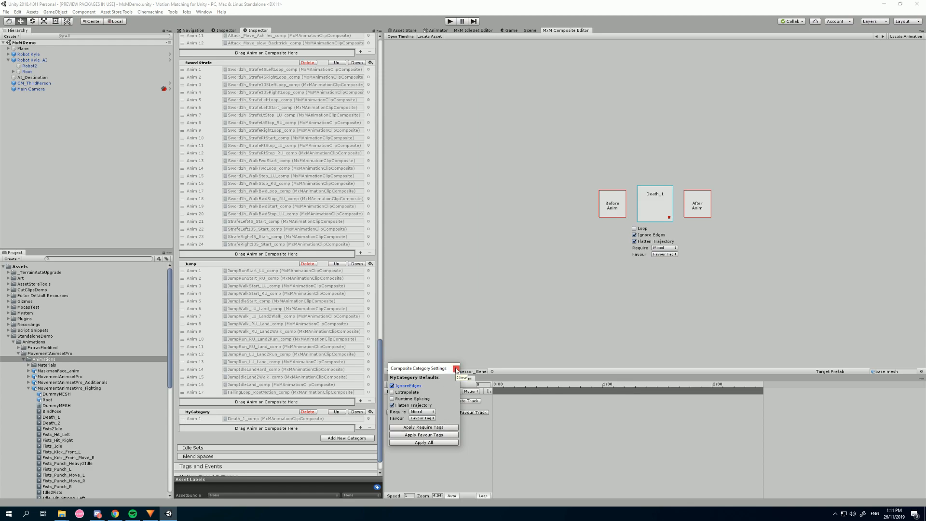
# - Close the Composite Category Settings window and scroll the composites list down to MyCategory with Death_1
pyautogui.click(456, 368)
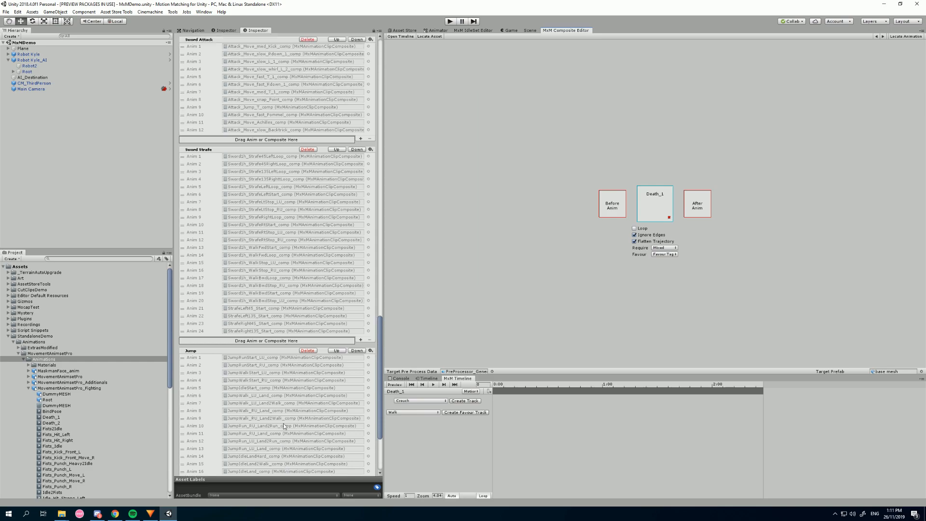
pyautogui.scroll(-3)
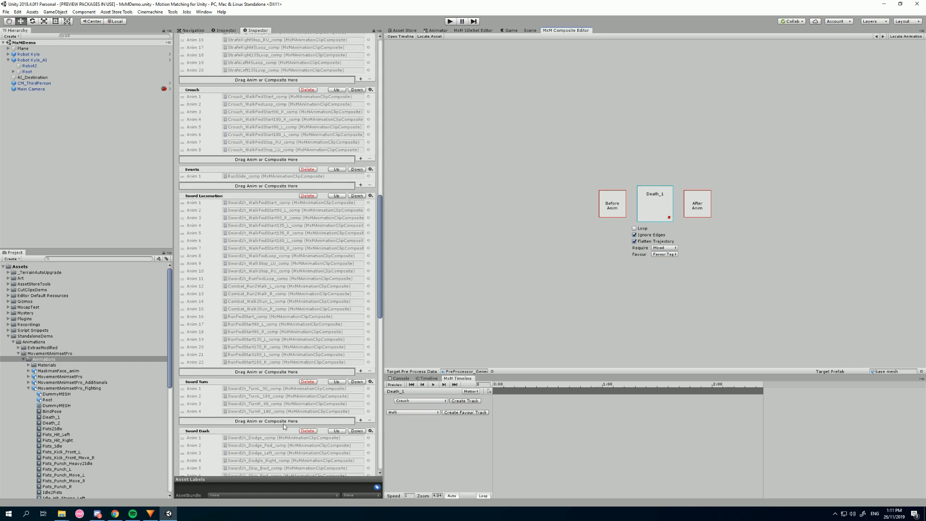
pyautogui.scroll(-3)
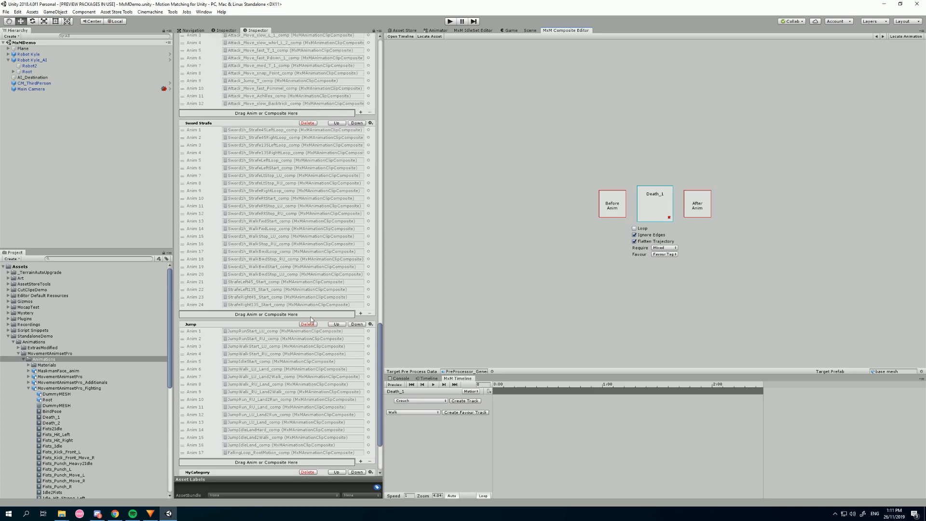
pyautogui.scroll(-3)
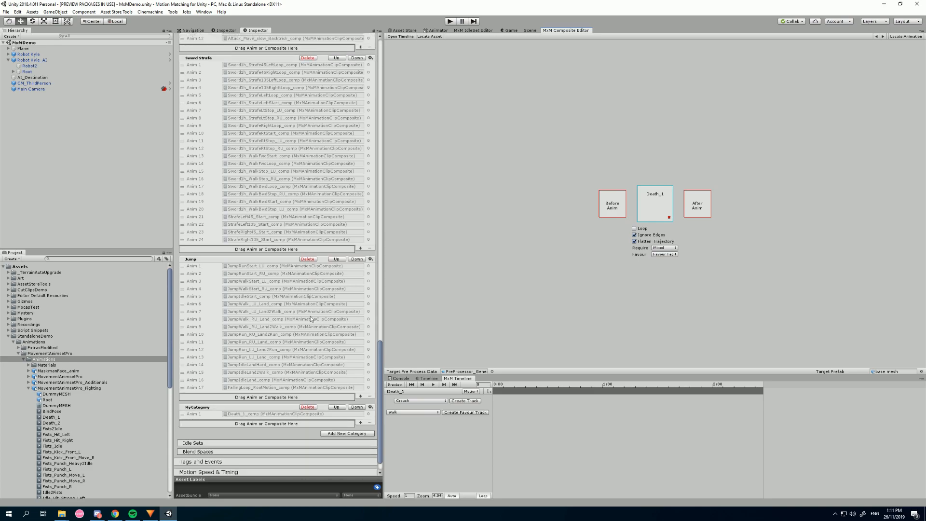